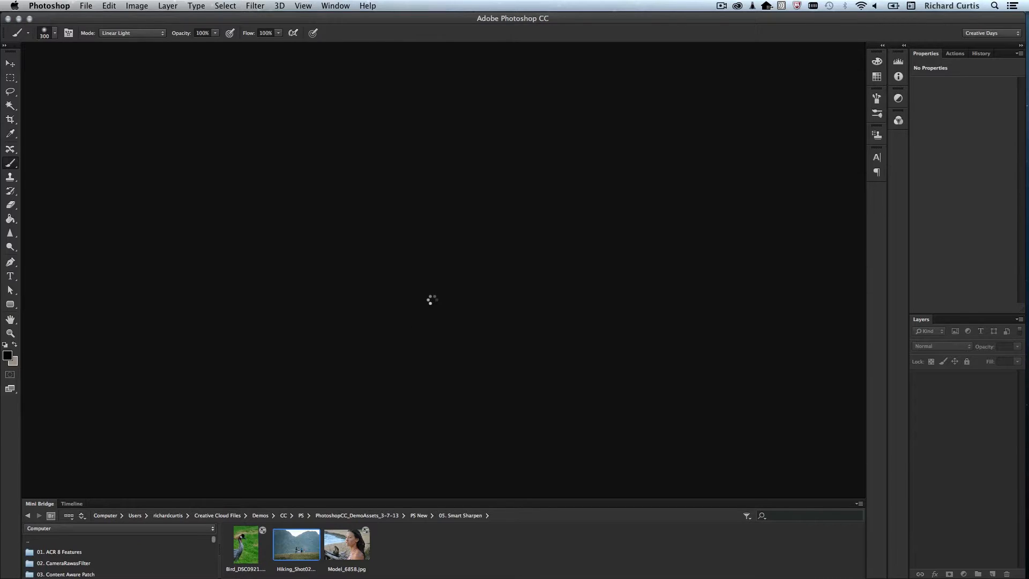
Open the Hiking_Shot02 photo from the Mini Bridge thumbnails.
double_click(295, 543)
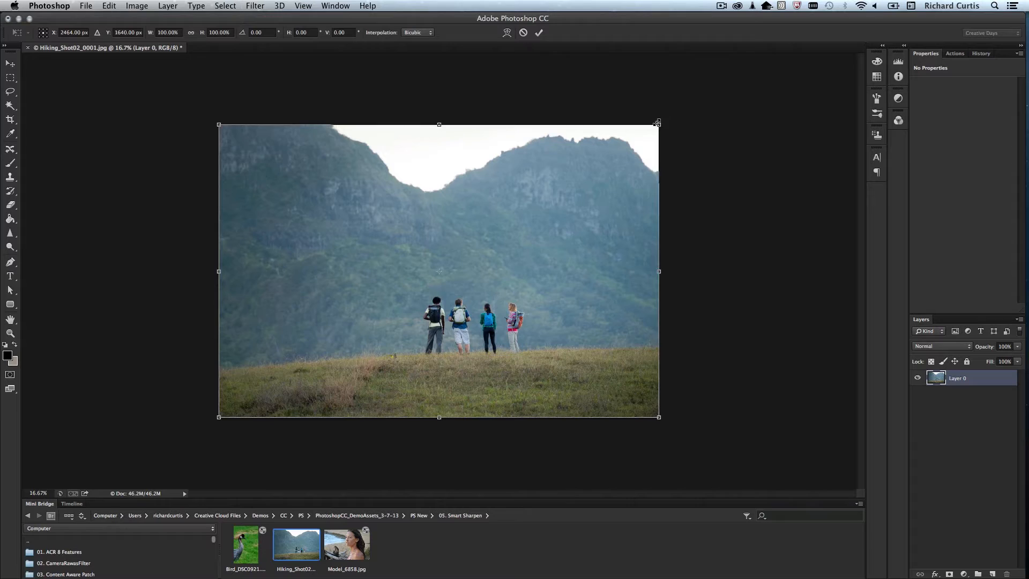
left_click_drag(658, 124, 682, 105)
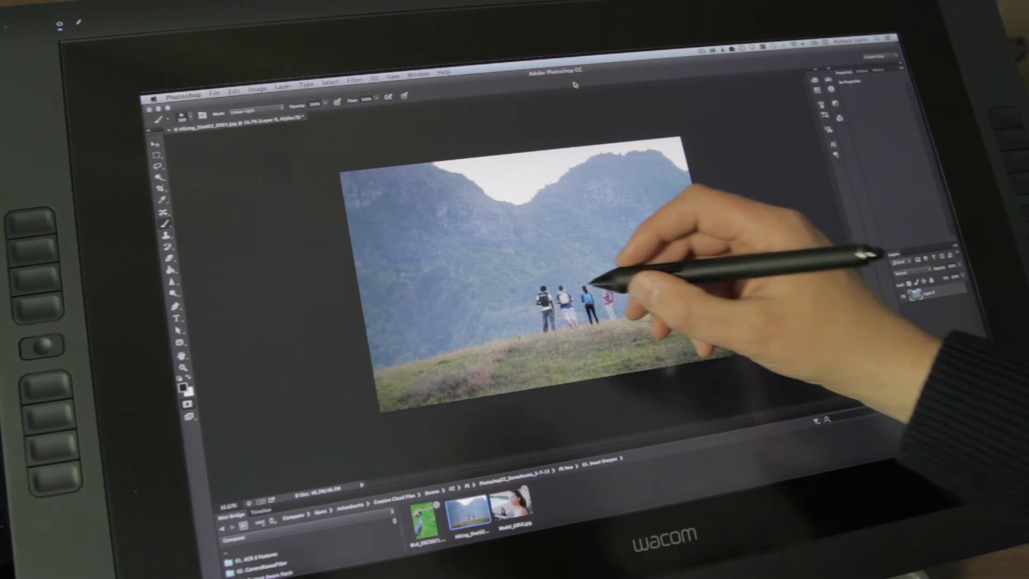
mouse_move(649, 334)
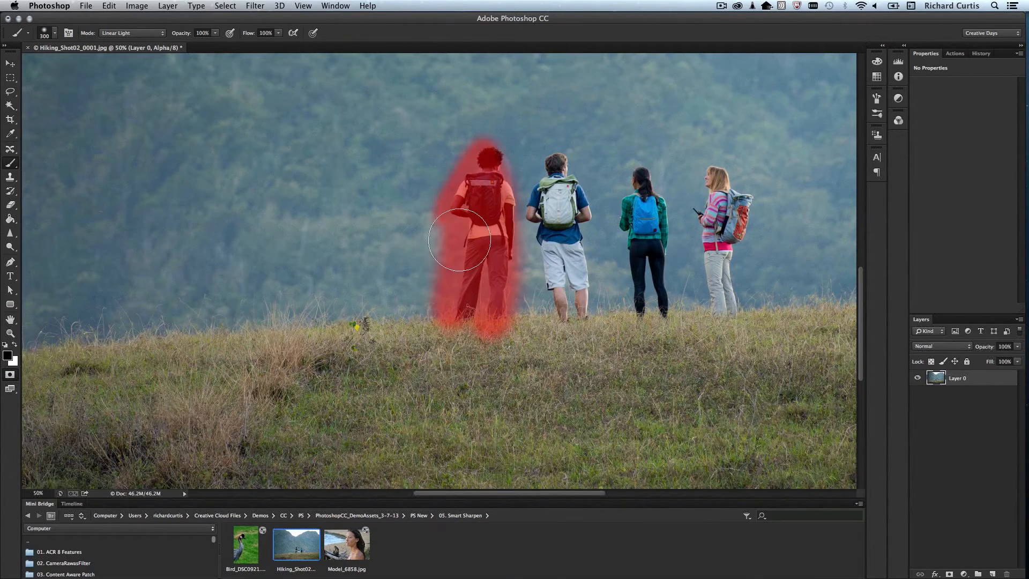
Paint the Quick Mask over the first and second hikers on the ridge.
left_click_drag(460, 239, 551, 159)
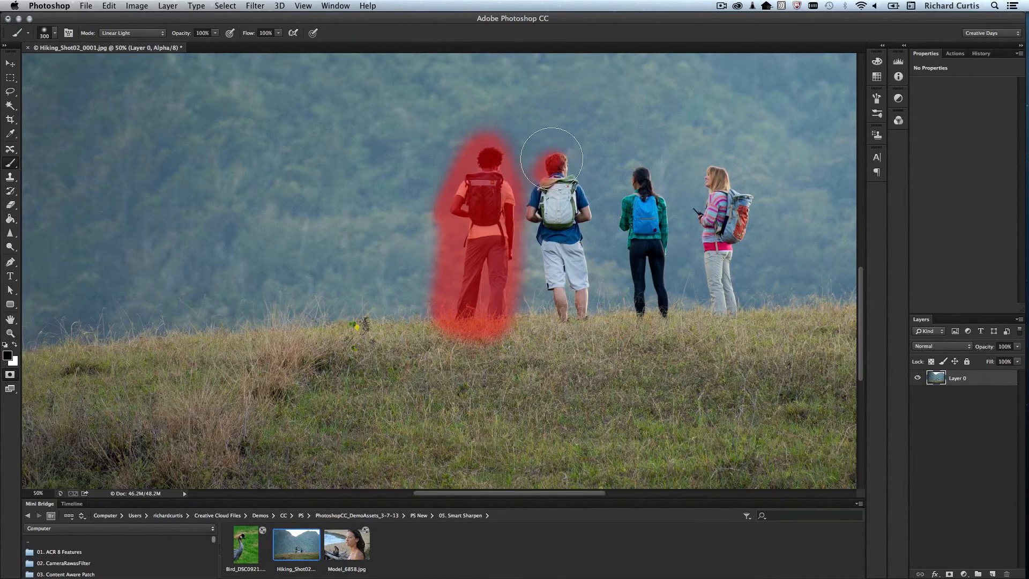
left_click_drag(551, 161, 568, 300)
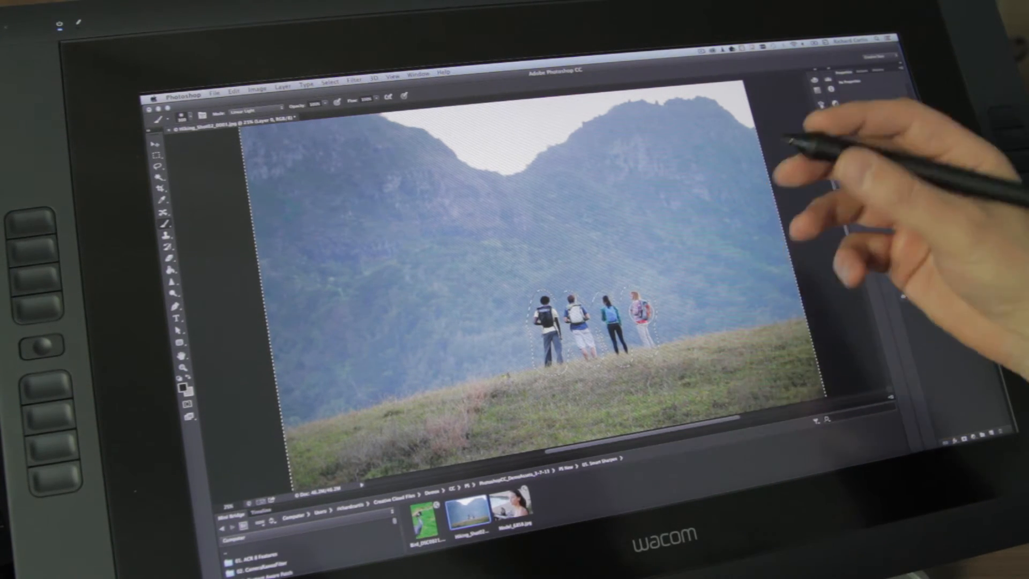
Convert the painted mask to a selection and save it as a channel named 'hikers'.
left_click(334, 89)
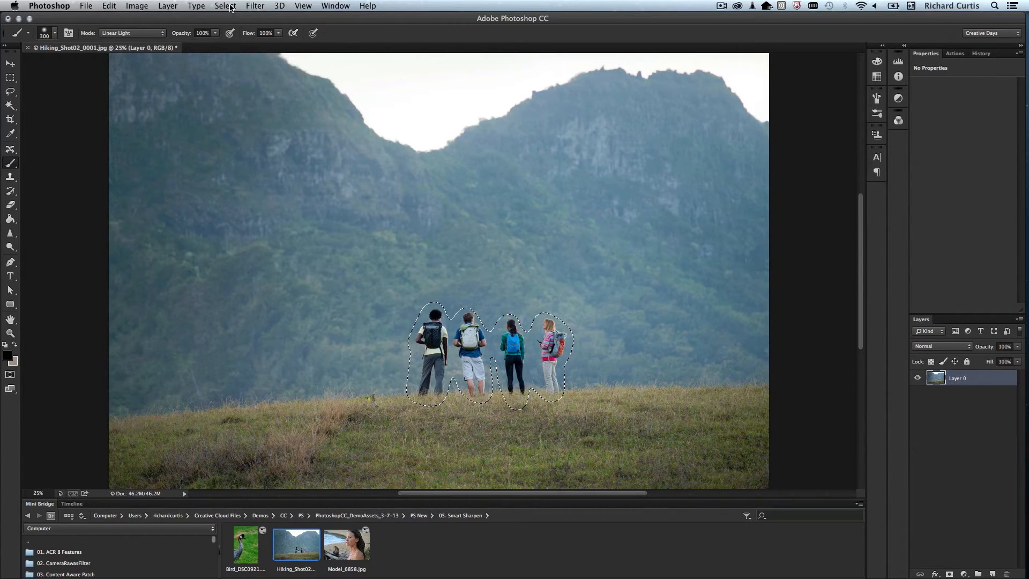
left_click(225, 5)
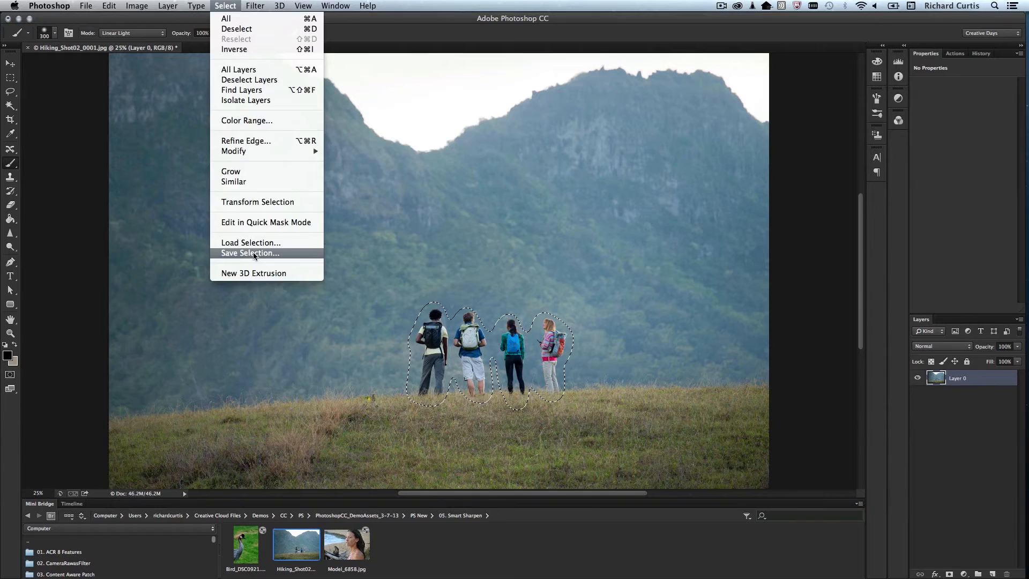
left_click(250, 253)
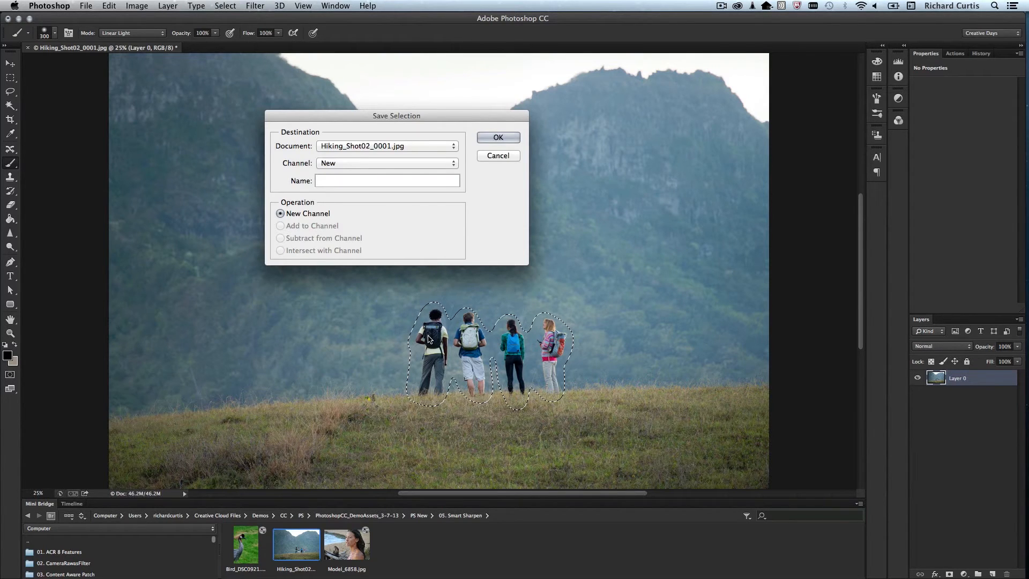
type("hikers")
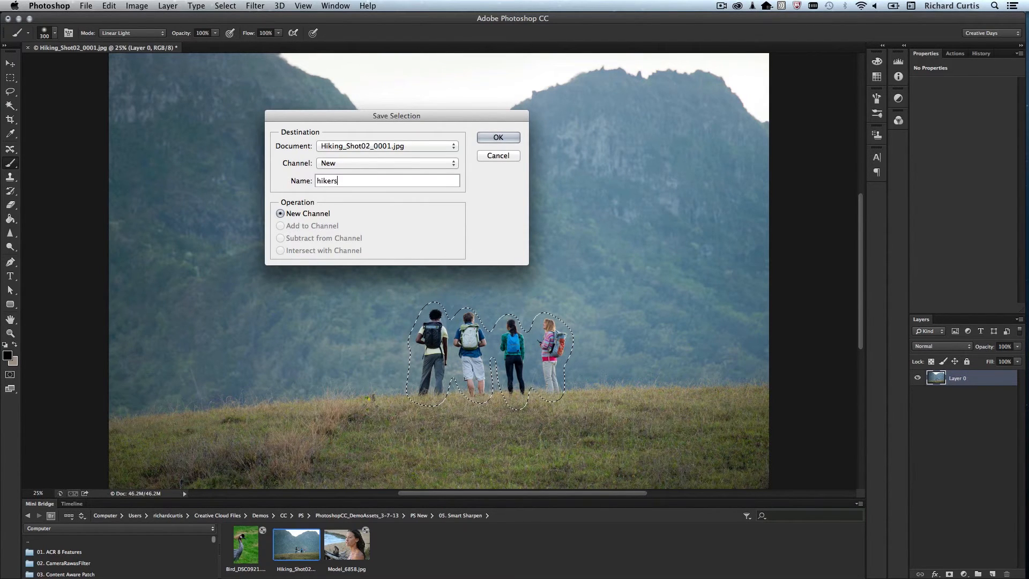
left_click(497, 137)
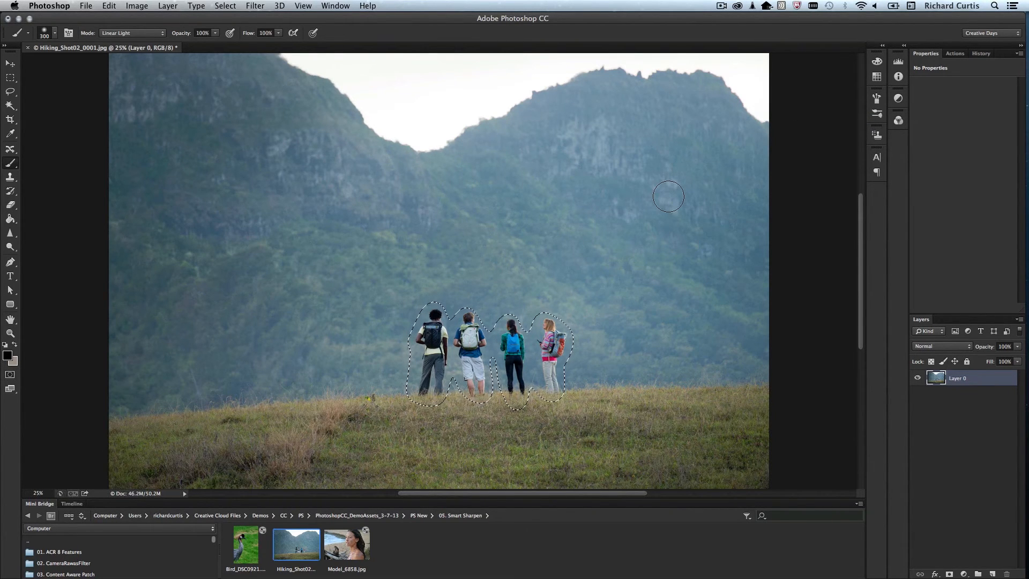
Deselect the hikers selection via Select > Deselect.
left_click(225, 6)
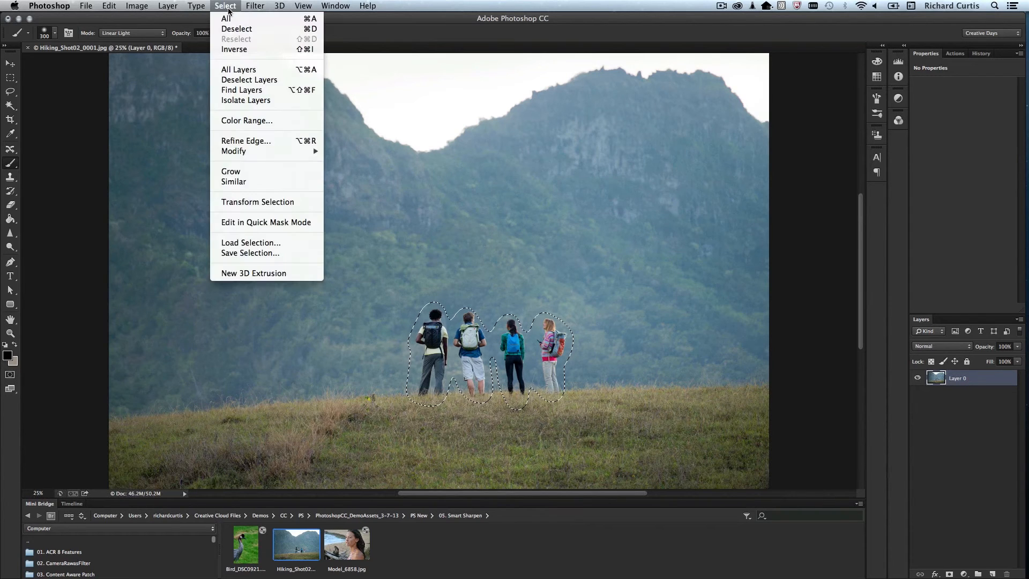
left_click(236, 28)
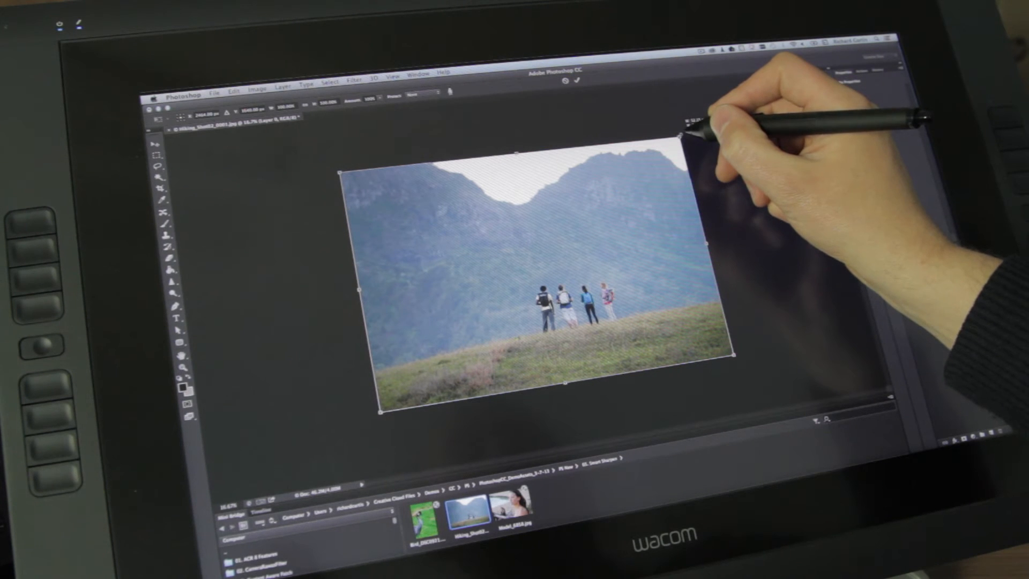
mouse_move(722, 118)
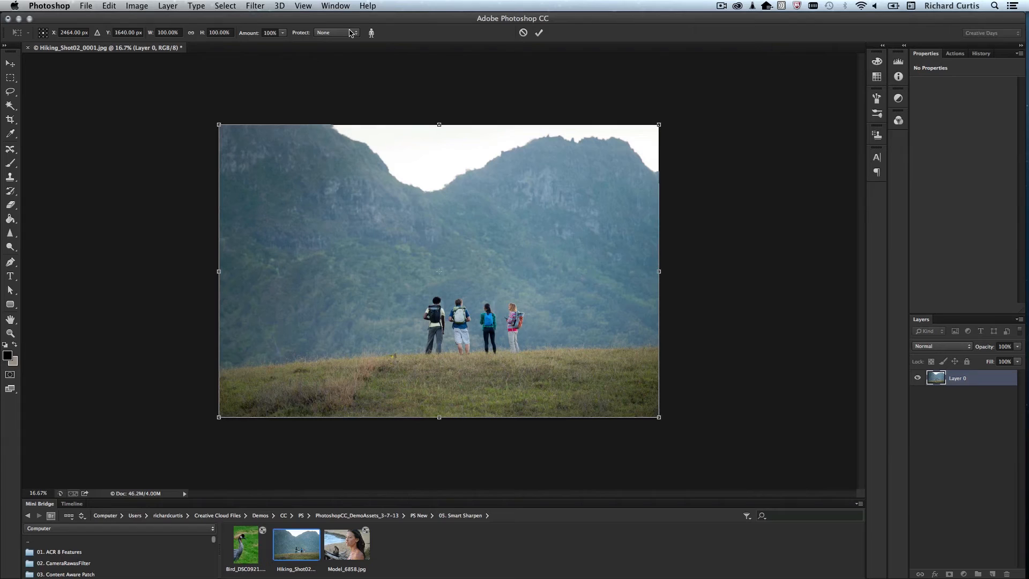
Set Protect to the 'hikers' channel and lower the scaling amount to 49%.
left_click(334, 33)
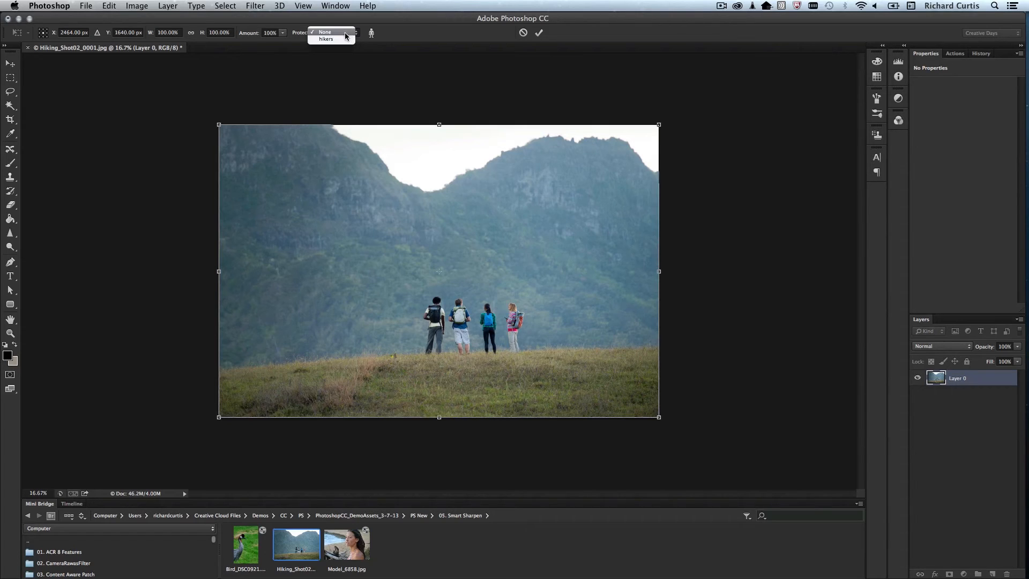
left_click(326, 38)
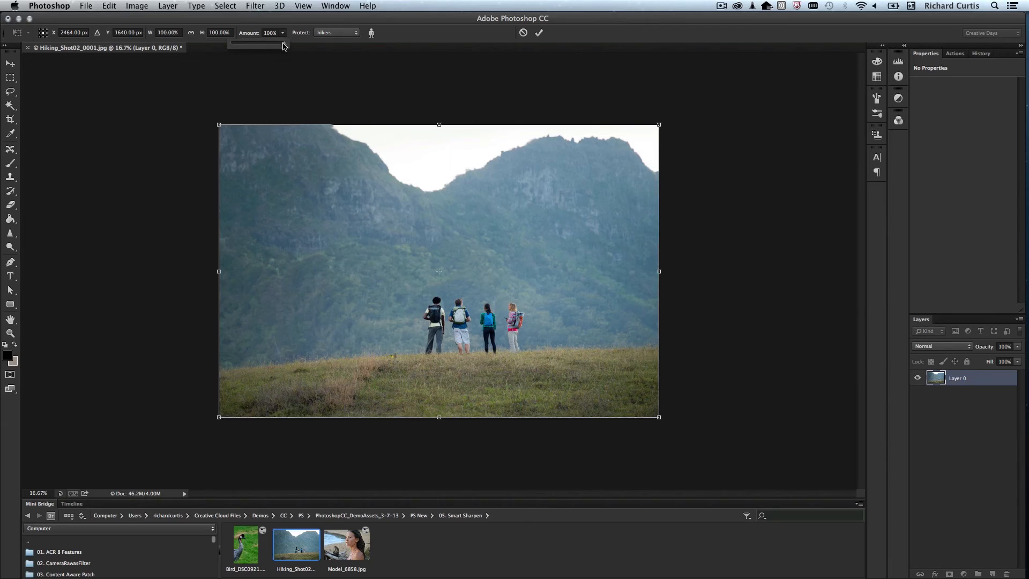
left_click_drag(284, 42, 258, 43)
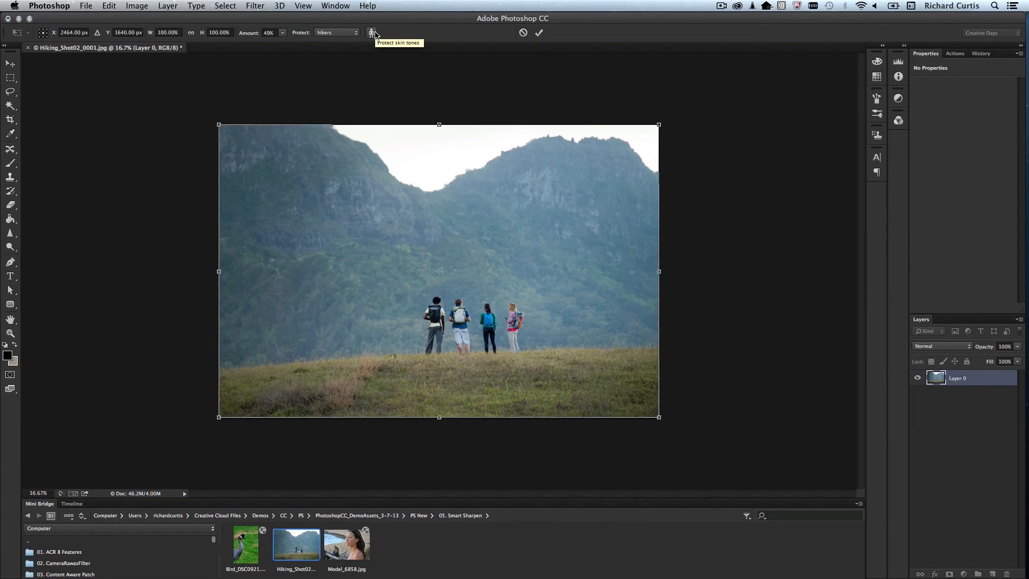
mouse_move(253, 22)
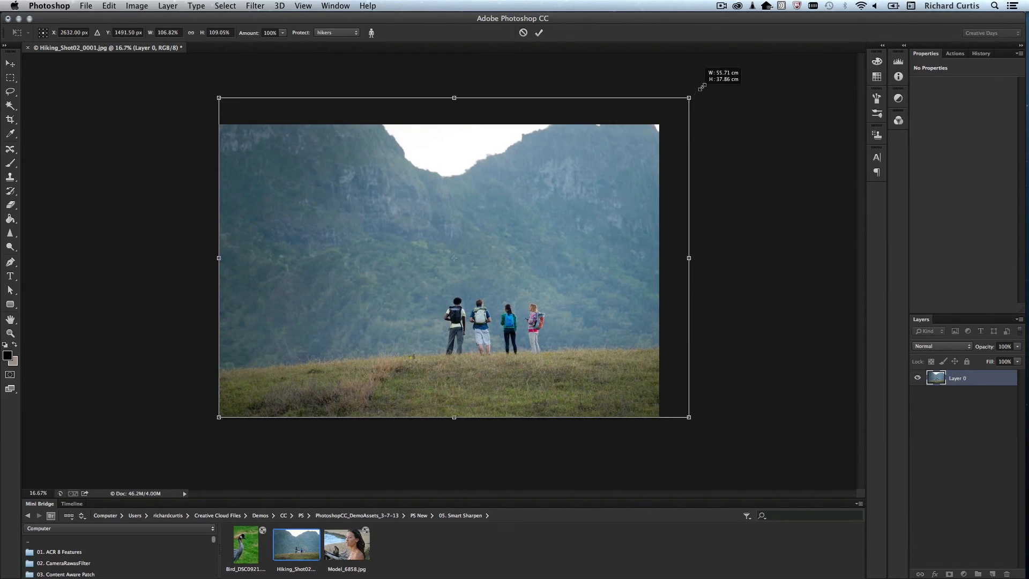
Drag the top-right Content-Aware Scale handle outward to stretch the photo up and right.
left_click_drag(688, 97, 717, 75)
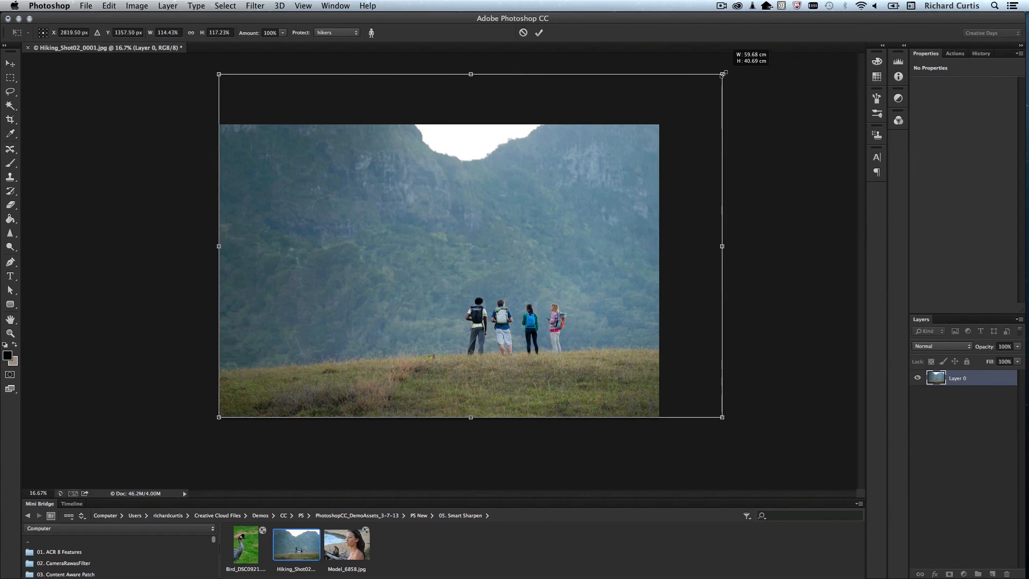
left_click_drag(721, 74, 723, 72)
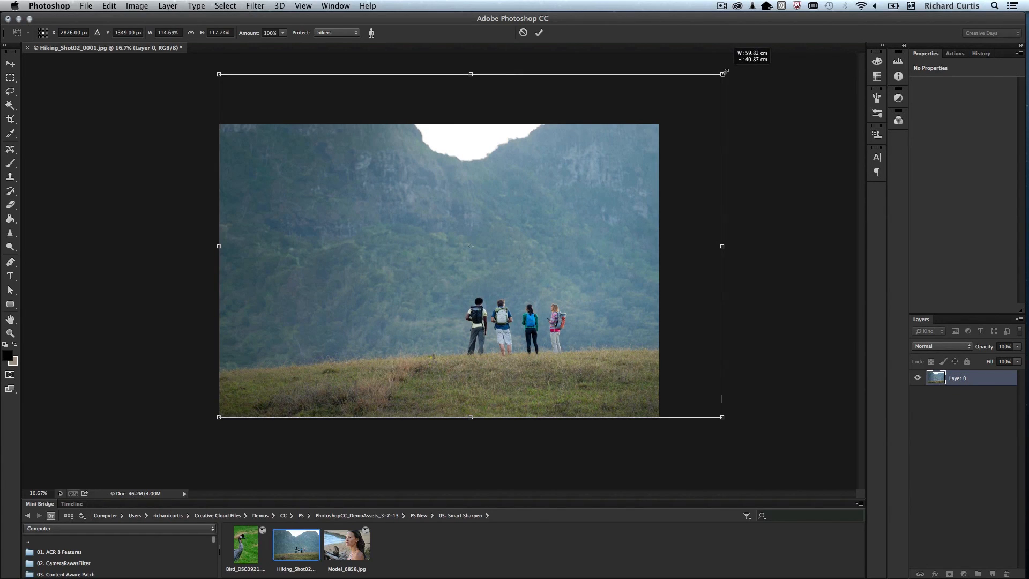